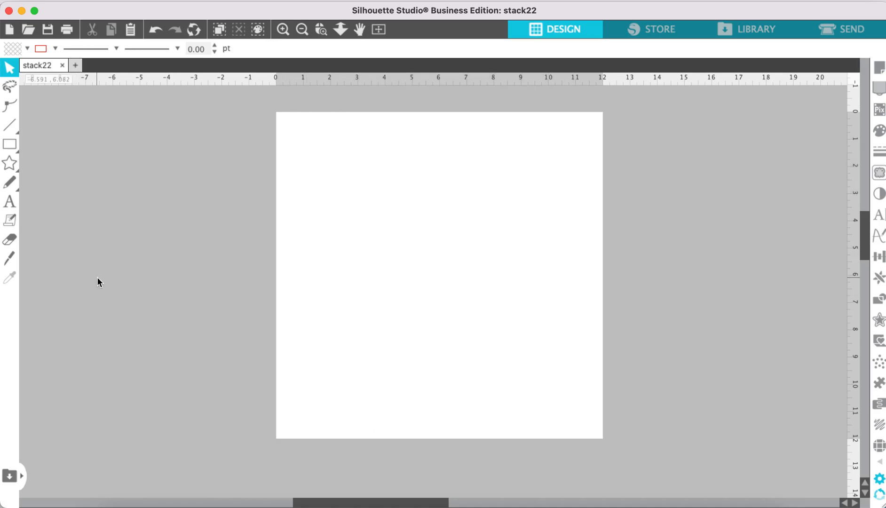
Type STACKED in Sports World, enlarge it to about 9.8 inches wide, and centre it
{"action": "left_click", "coordinate": [10, 202]}
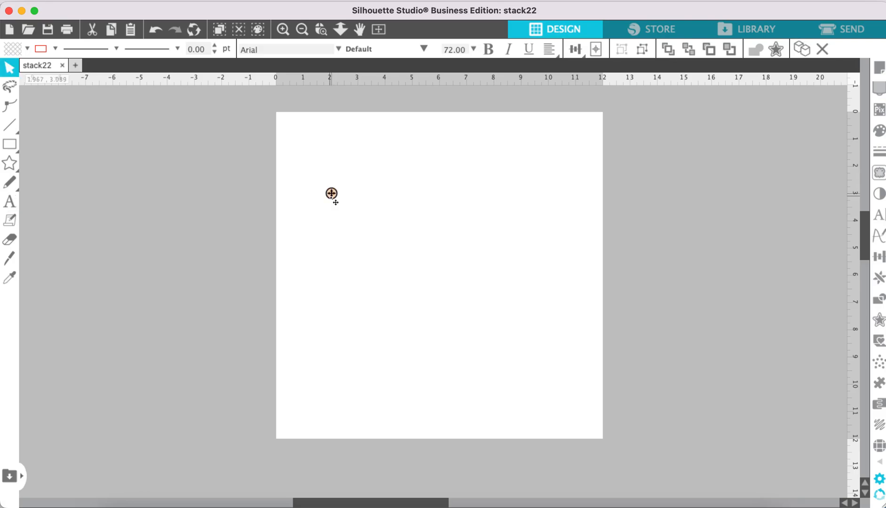
{"action": "type", "text": "STACKED"}
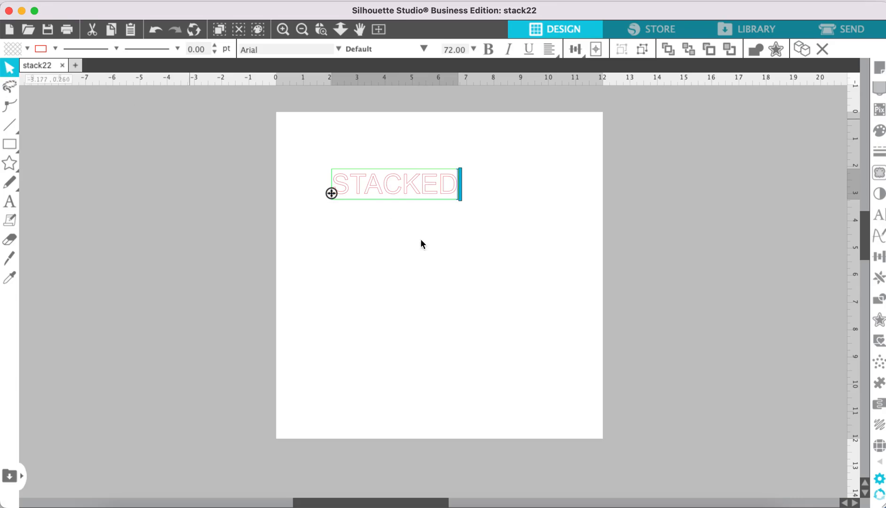
{"action": "left_click", "coordinate": [420, 244]}
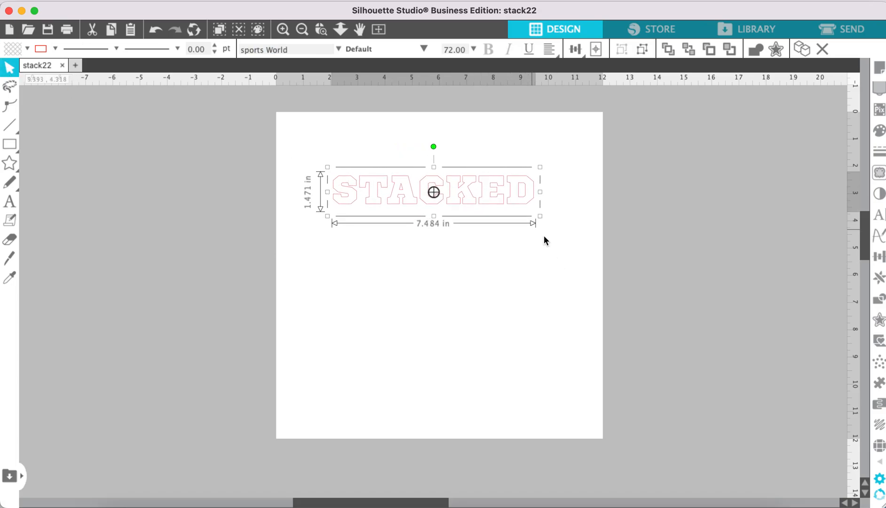
{"action": "left_click_drag", "start_coordinate": [539, 215], "coordinate": [578, 245]}
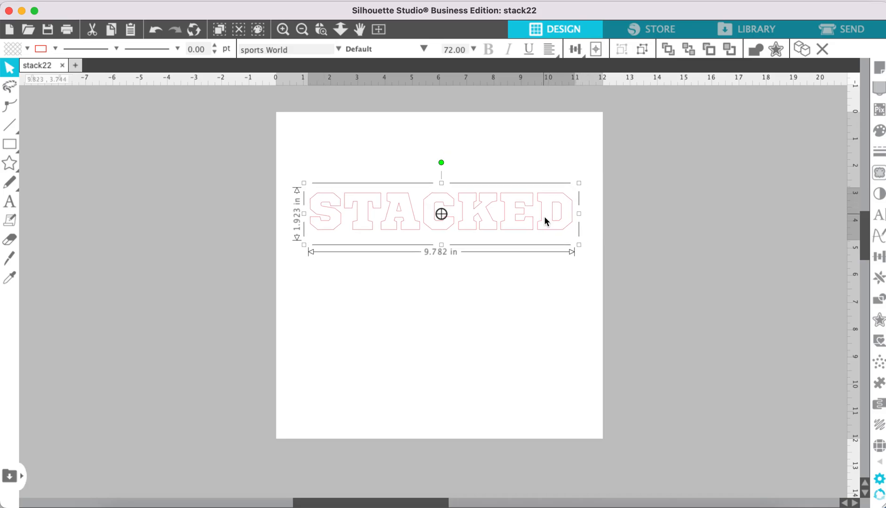
{"action": "left_click_drag", "start_coordinate": [440, 213], "coordinate": [441, 253]}
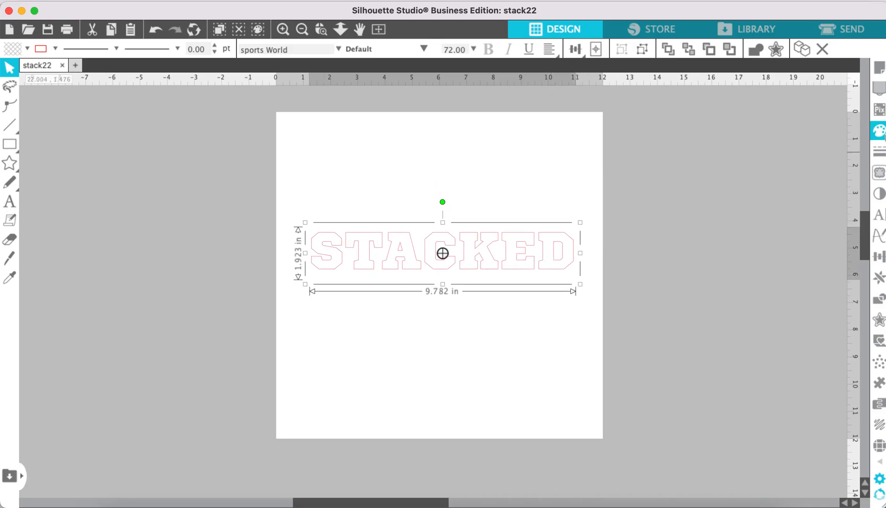
Fill the STACKED lettering solid blue, leaving its line at zero thickness
{"action": "left_click", "coordinate": [877, 129]}
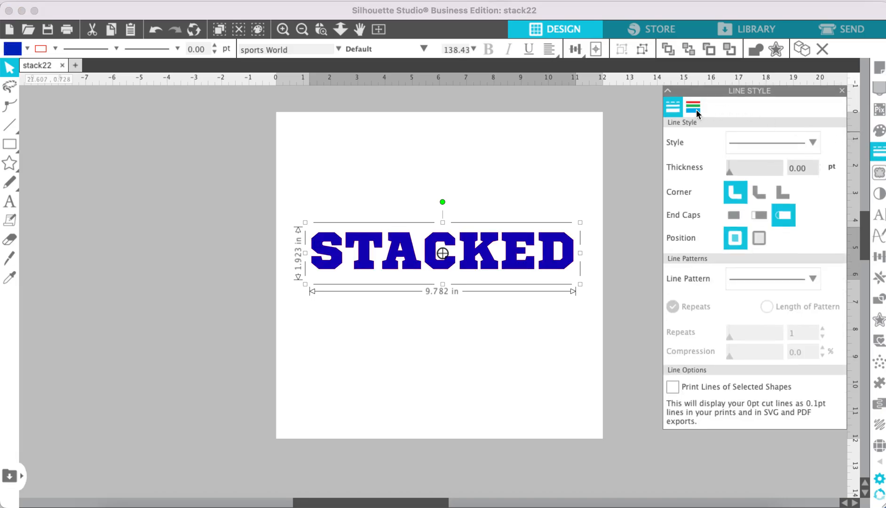
{"action": "left_click", "coordinate": [693, 106]}
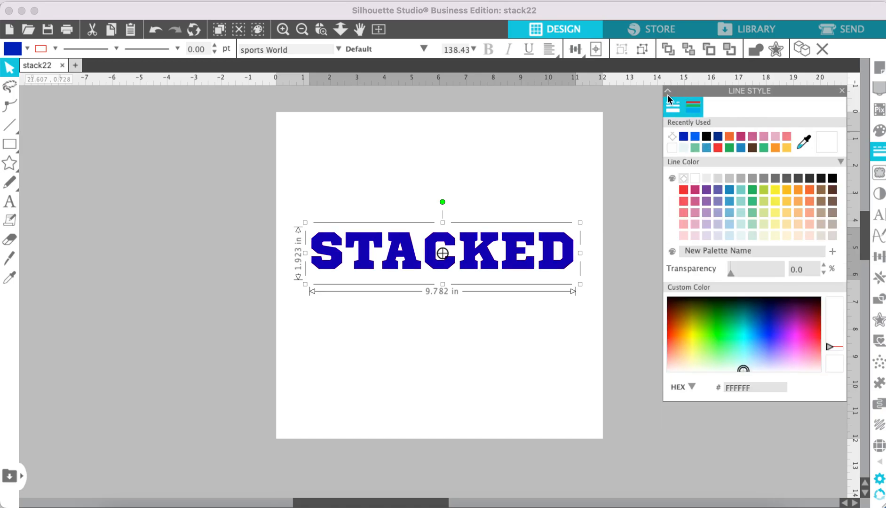
{"action": "left_click", "coordinate": [842, 91]}
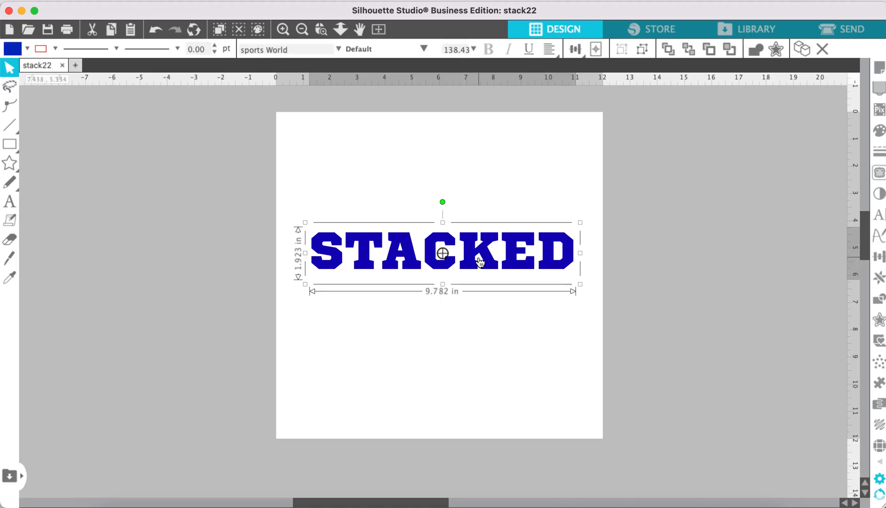
Duplicate the blue STACKED text from its right-click menu
{"action": "right_click", "coordinate": [442, 262]}
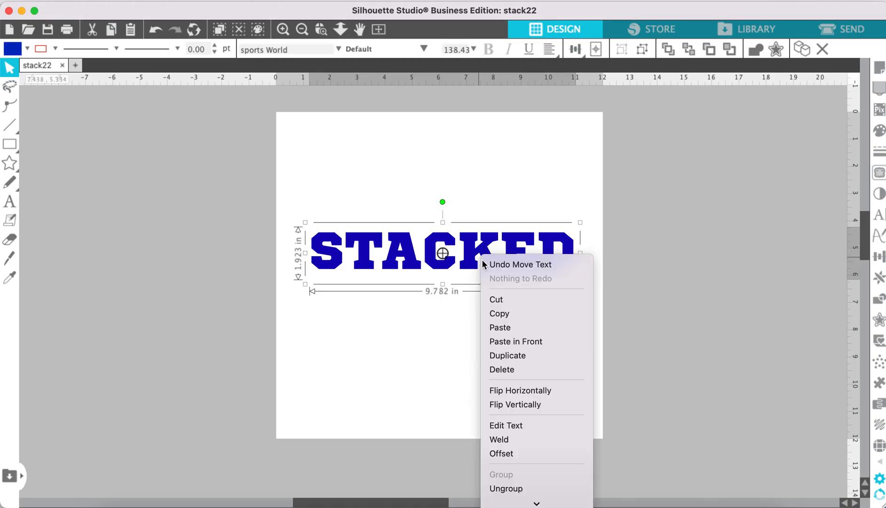
{"action": "left_click", "coordinate": [507, 356]}
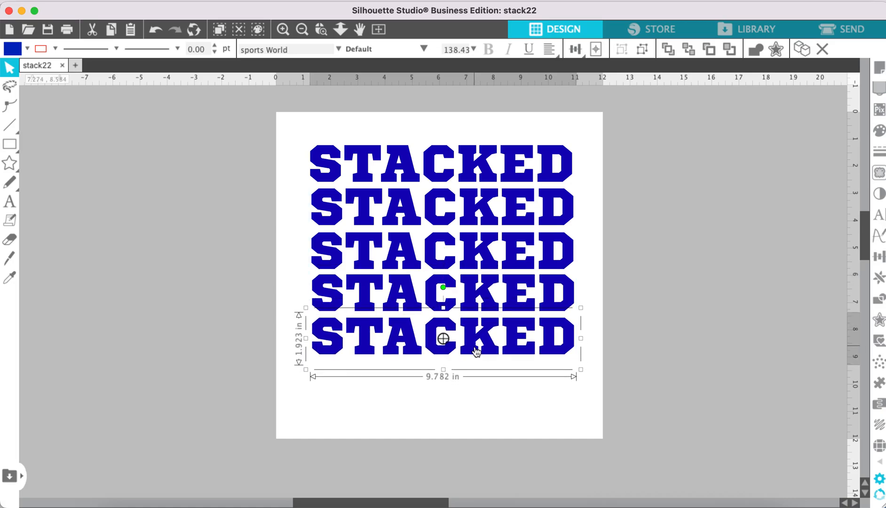
{"action": "mouse_move", "coordinate": [499, 413]}
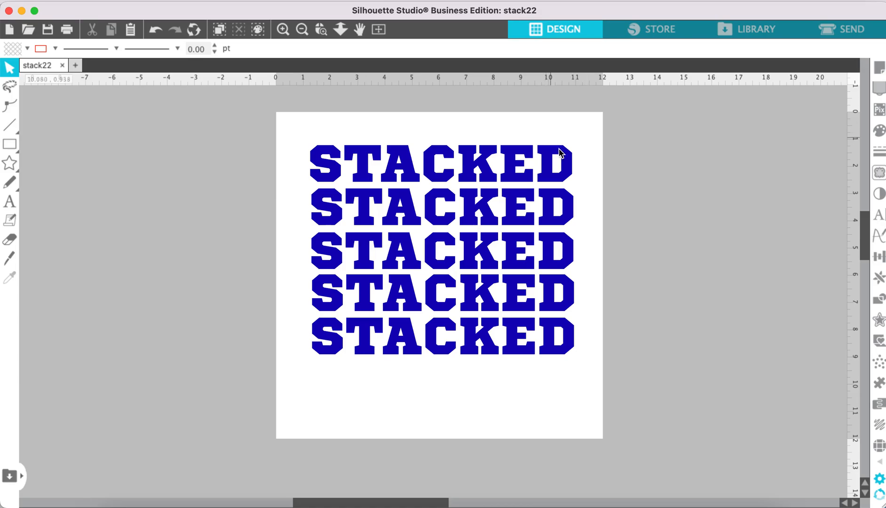
{"action": "mouse_move", "coordinate": [565, 413]}
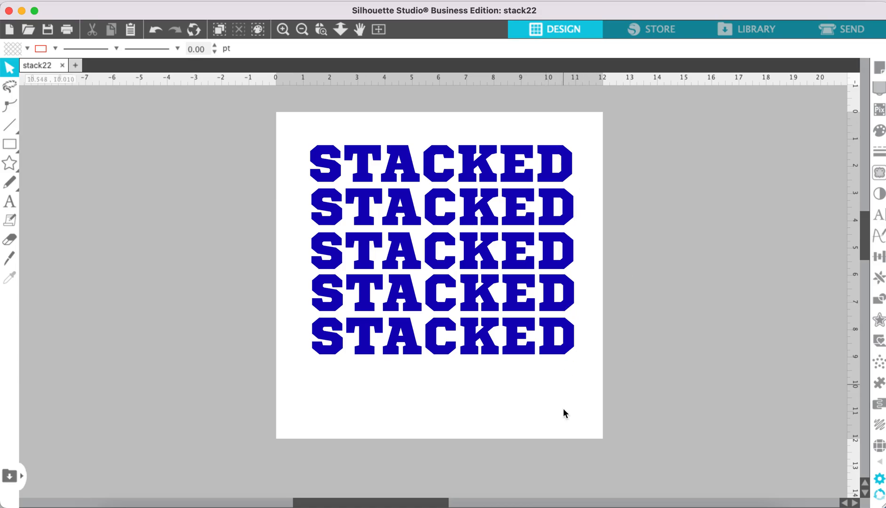
{"action": "mouse_move", "coordinate": [532, 358]}
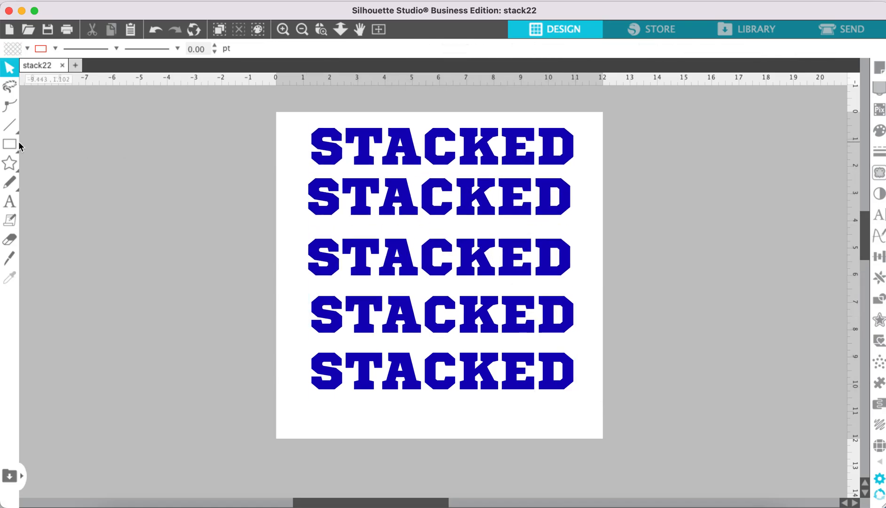
Draw black rectangles as bars across the top and fourth STACKED rows
{"action": "left_click", "coordinate": [10, 144]}
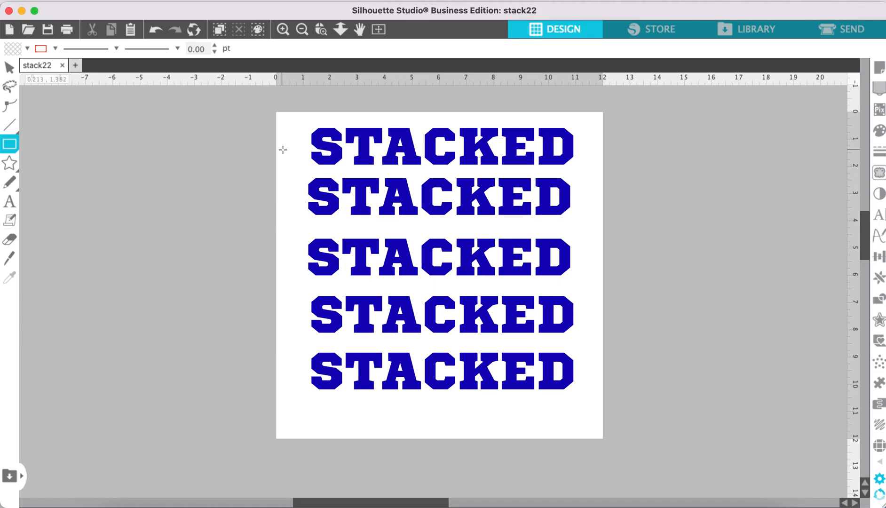
{"action": "left_click", "coordinate": [441, 146]}
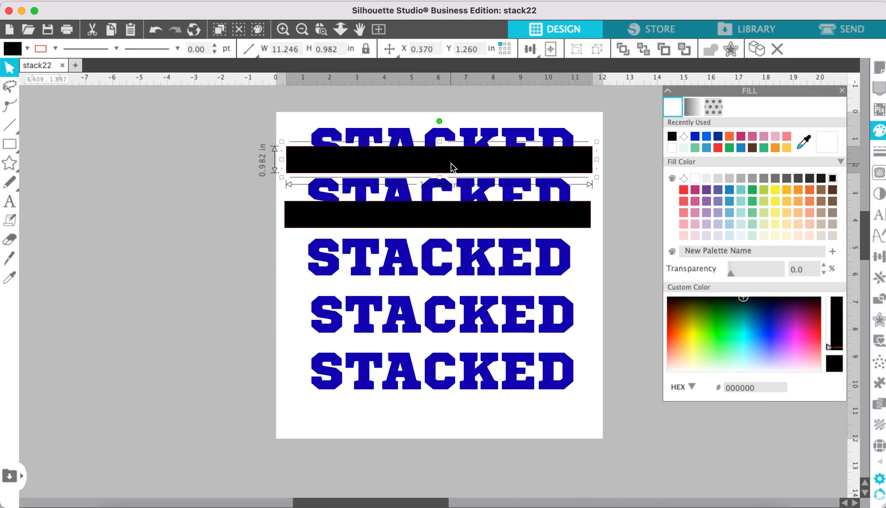
{"action": "left_click_drag", "start_coordinate": [440, 160], "coordinate": [425, 216]}
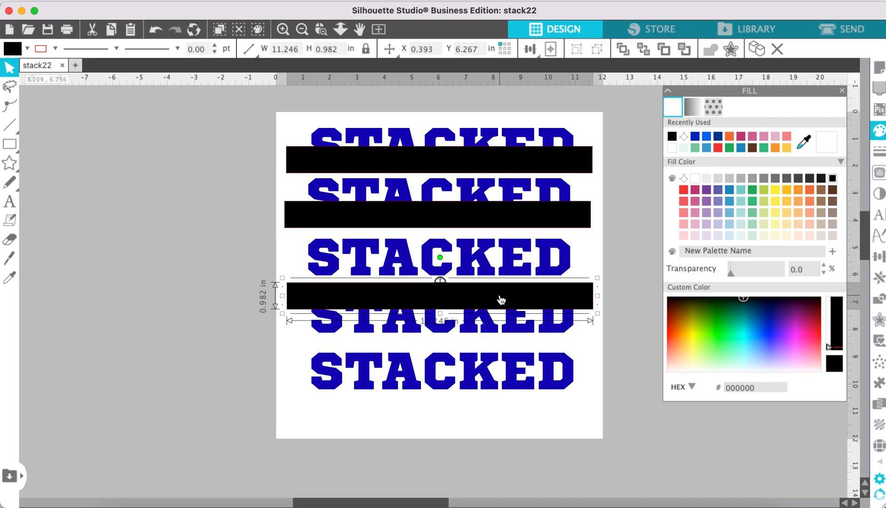
{"action": "left_click_drag", "start_coordinate": [500, 299], "coordinate": [503, 364]}
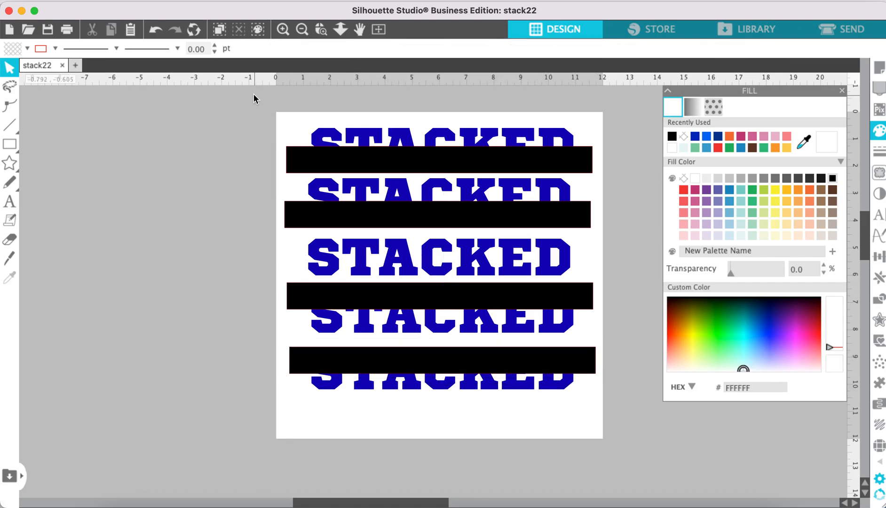
Subtract the black bar from the top STACKED row with the Modify panel
{"action": "left_click", "coordinate": [438, 158]}
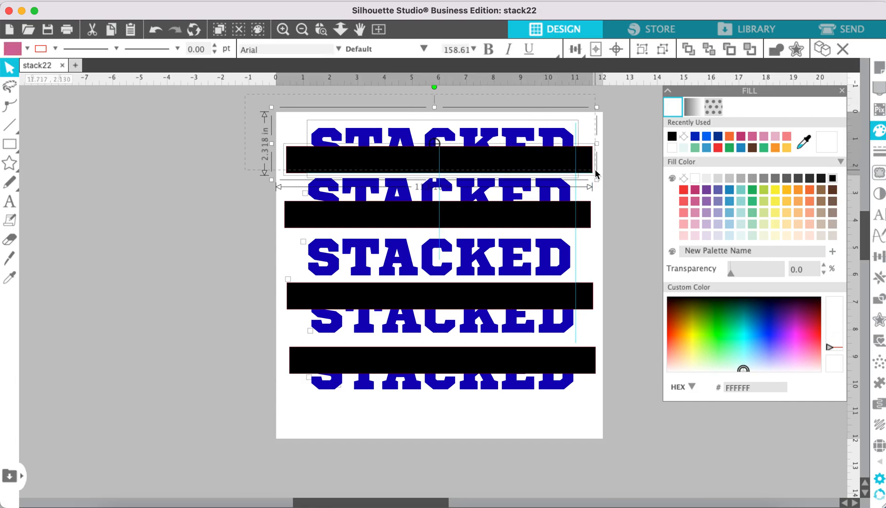
{"action": "left_click", "coordinate": [808, 337]}
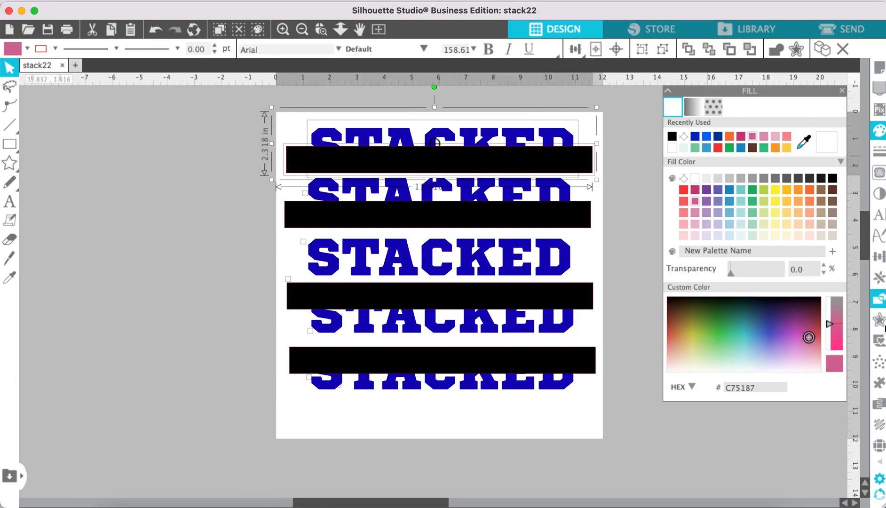
{"action": "left_click", "coordinate": [878, 297]}
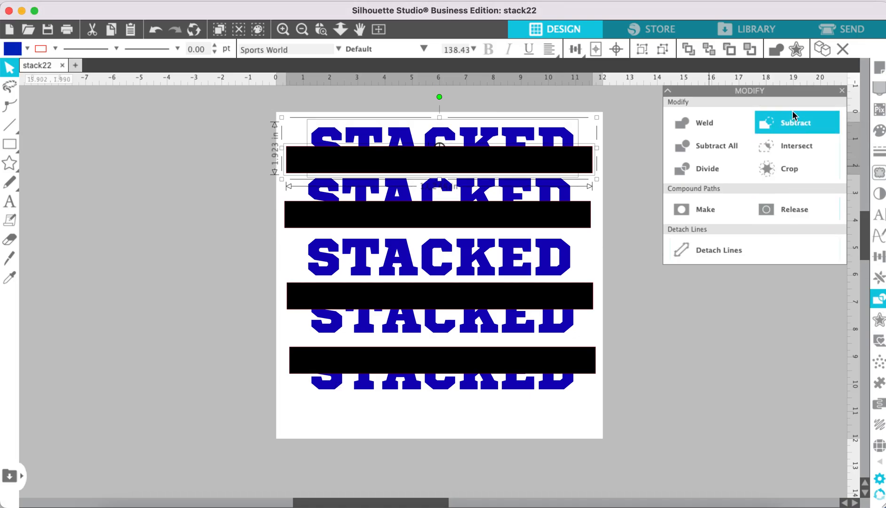
{"action": "left_click", "coordinate": [795, 123]}
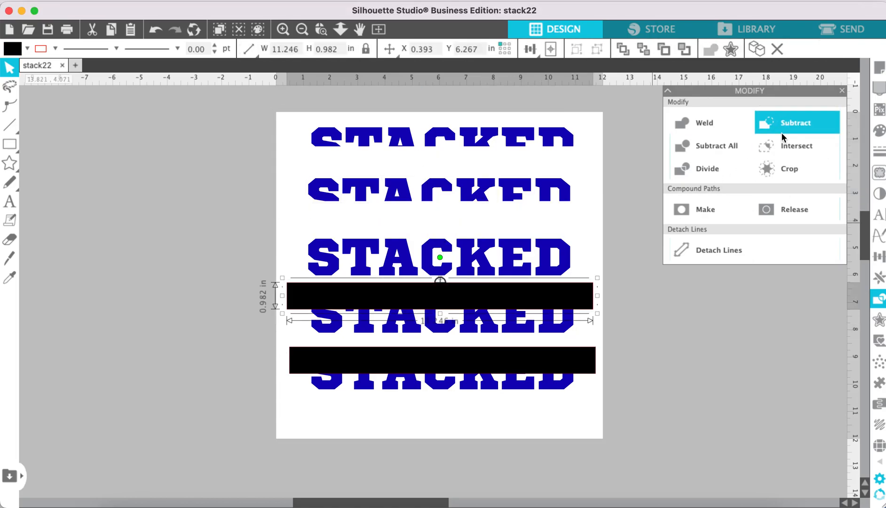
{"action": "mouse_move", "coordinate": [541, 351]}
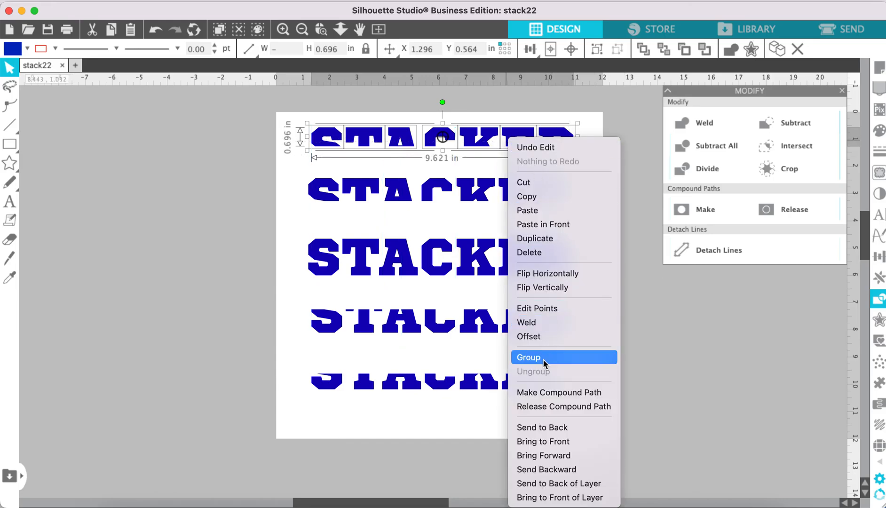
Group the sliced top and fourth rows, then move the top row toward the middle
{"action": "left_click", "coordinate": [527, 357]}
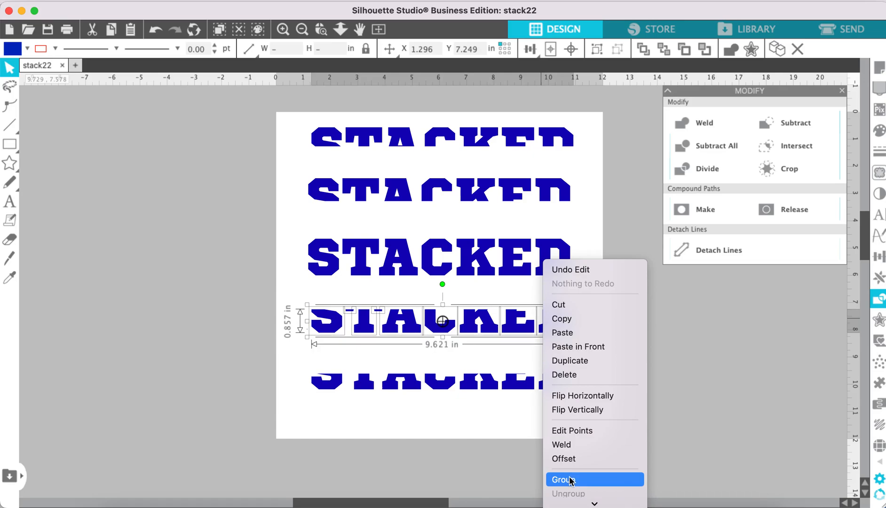
{"action": "left_click", "coordinate": [561, 479]}
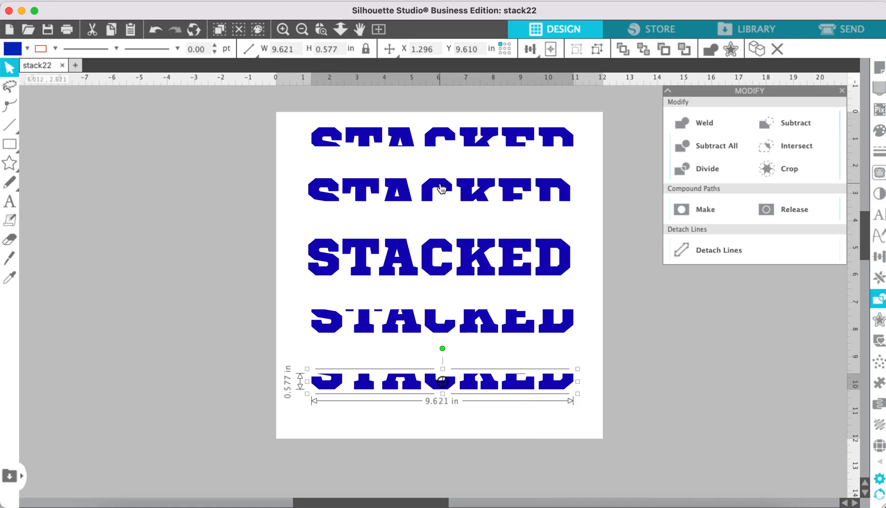
{"action": "left_click_drag", "start_coordinate": [442, 381], "coordinate": [438, 260]}
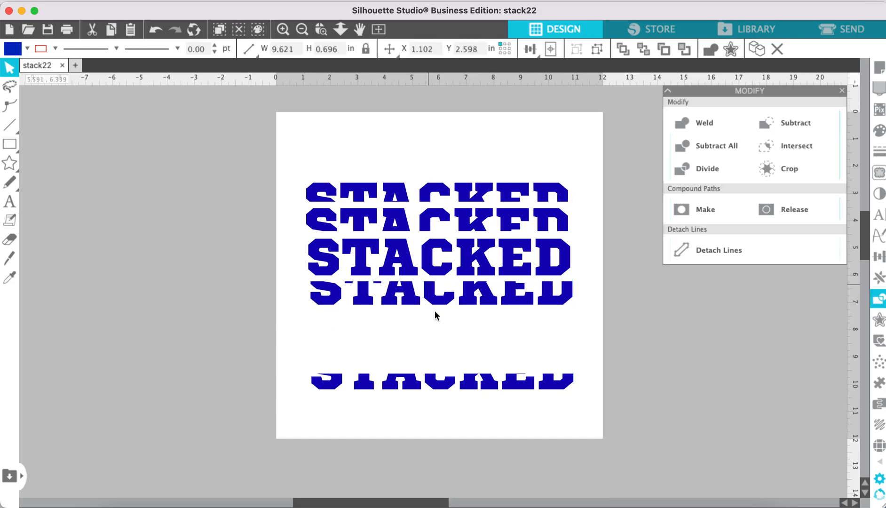
Drag another sliced row up snugly against the middle STACKED row
{"action": "left_click_drag", "start_coordinate": [438, 379], "coordinate": [438, 313]}
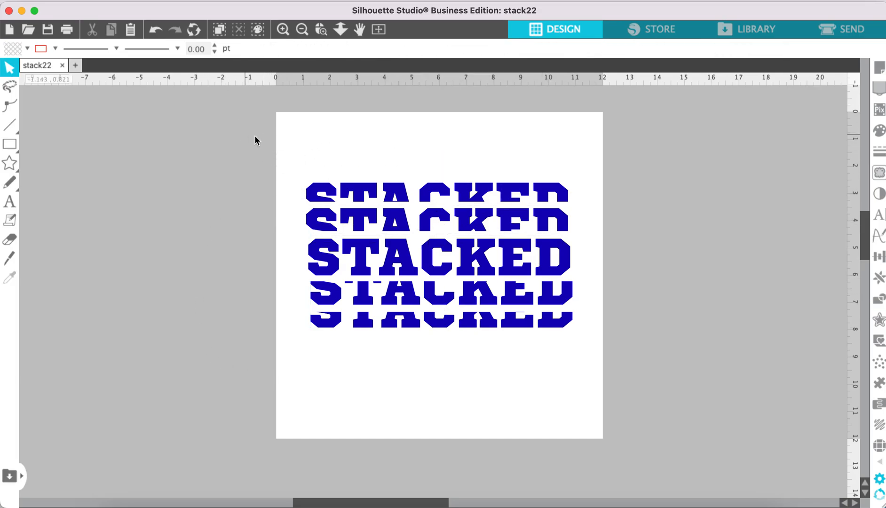
Select all five STACKED rows and align their centres horizontally
{"action": "left_click", "coordinate": [439, 258]}
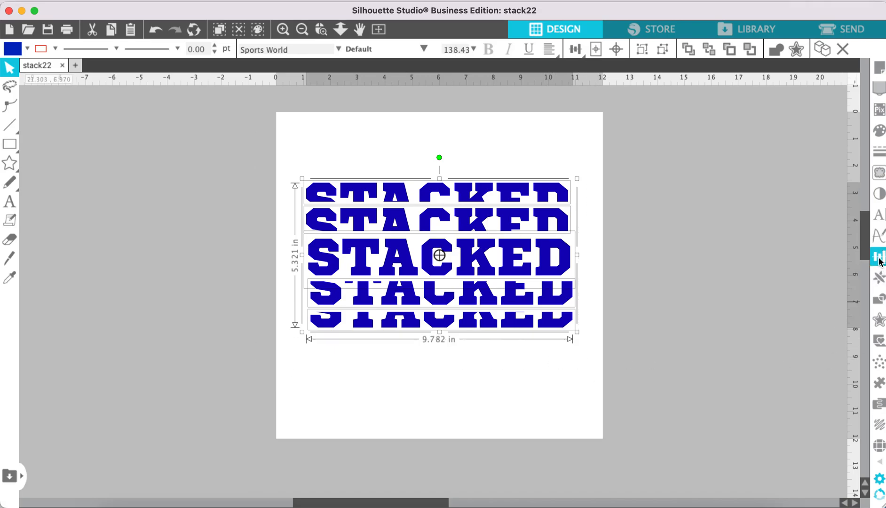
{"action": "left_click", "coordinate": [878, 256]}
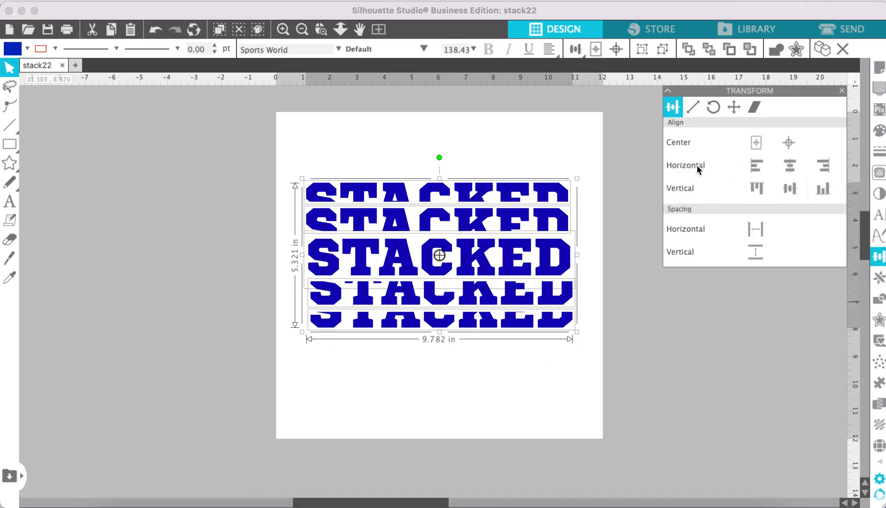
{"action": "left_click", "coordinate": [789, 165]}
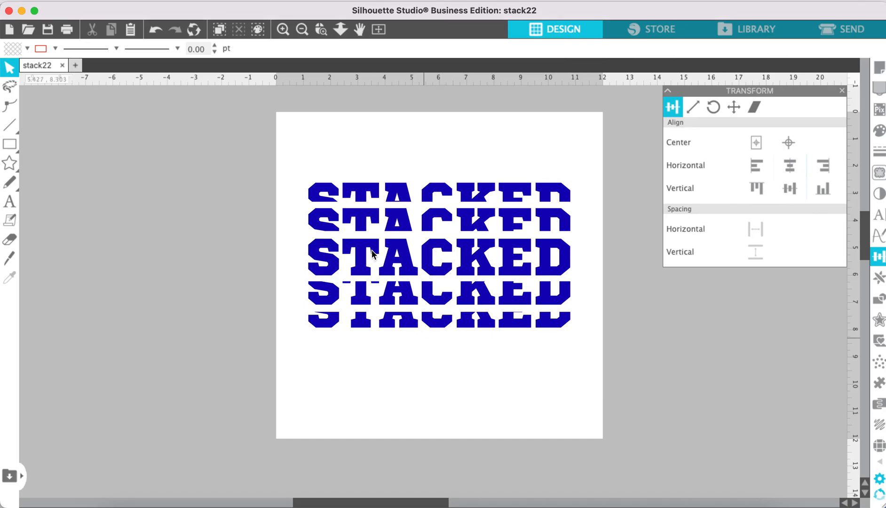
{"action": "left_click", "coordinate": [440, 259]}
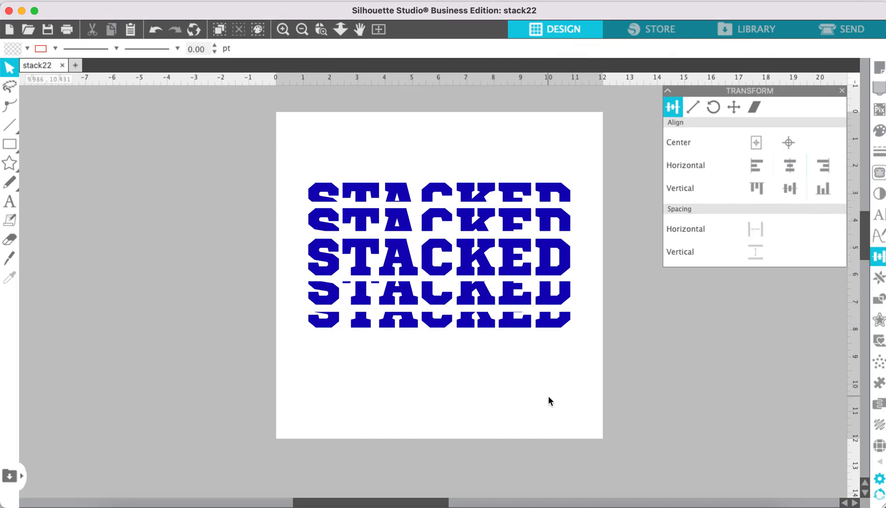
{"action": "mouse_move", "coordinate": [395, 336]}
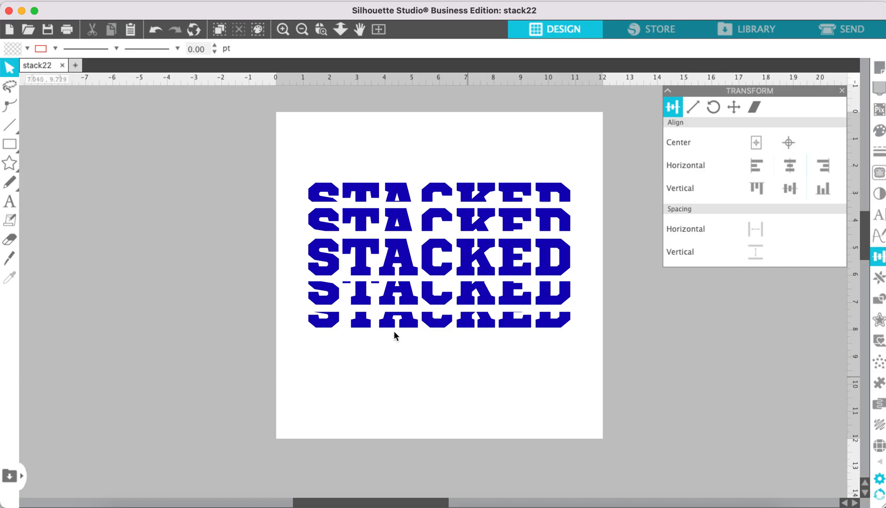
{"action": "mouse_move", "coordinate": [529, 169]}
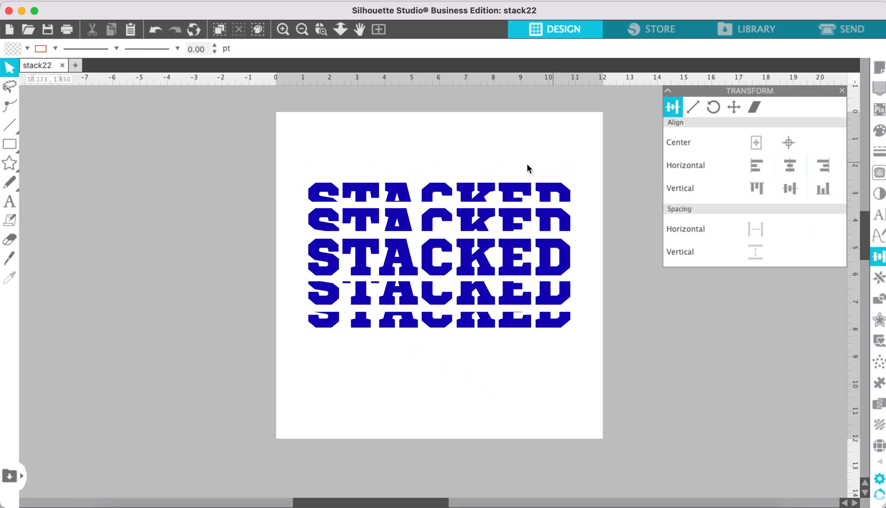
{"action": "mouse_move", "coordinate": [303, 374]}
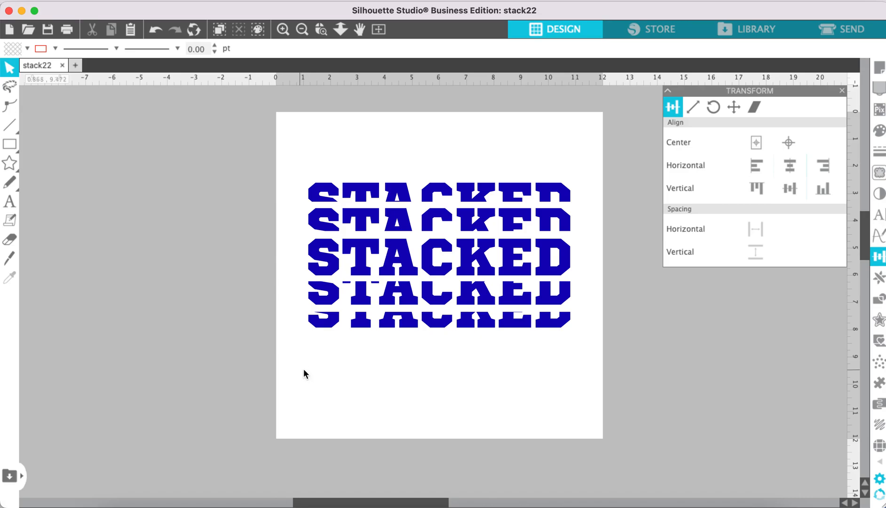
{"action": "mouse_move", "coordinate": [583, 345]}
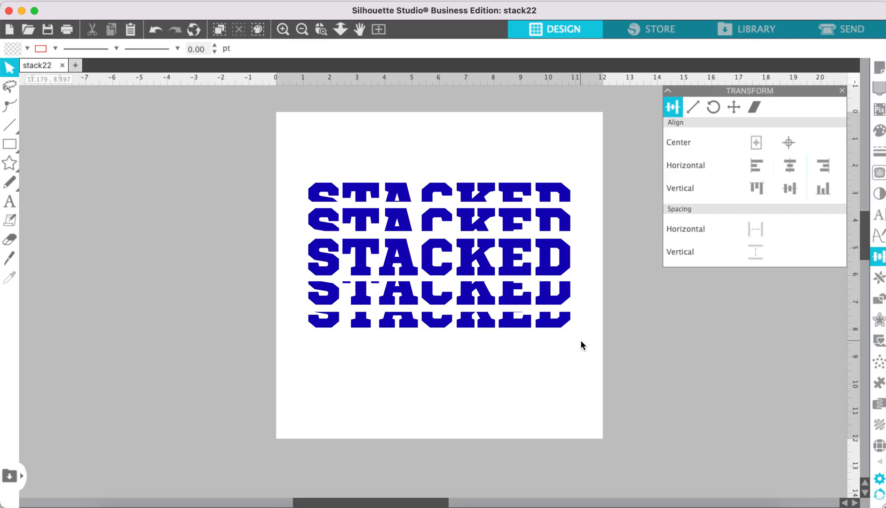
{"action": "mouse_move", "coordinate": [580, 345]}
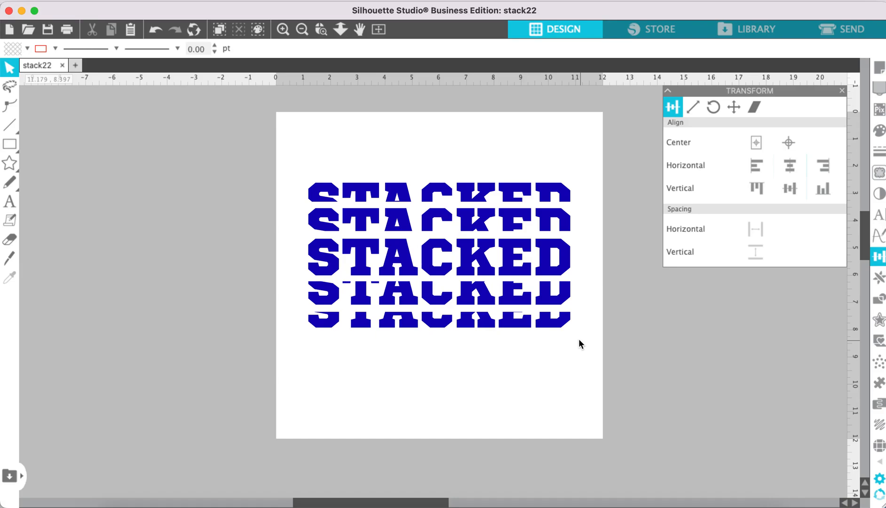
Select the middle STACKED row and set its fill to No Fill
{"action": "left_click", "coordinate": [440, 260]}
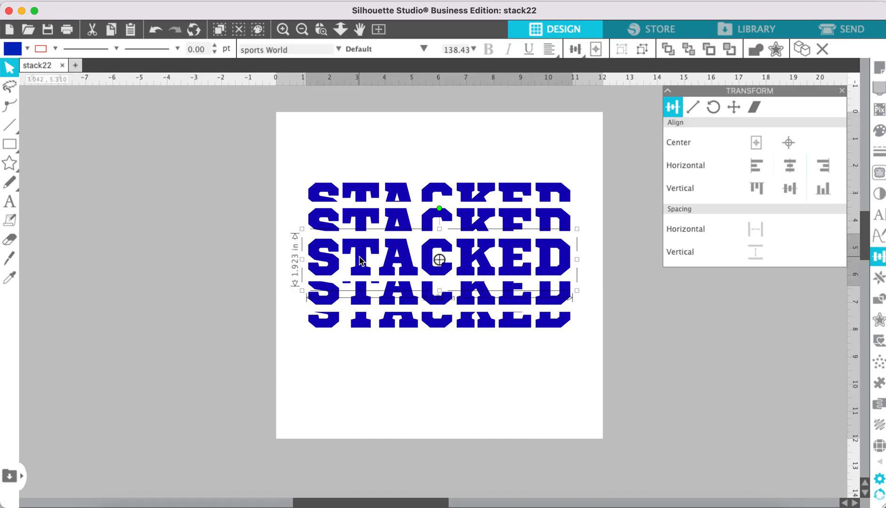
{"action": "mouse_move", "coordinate": [362, 261]}
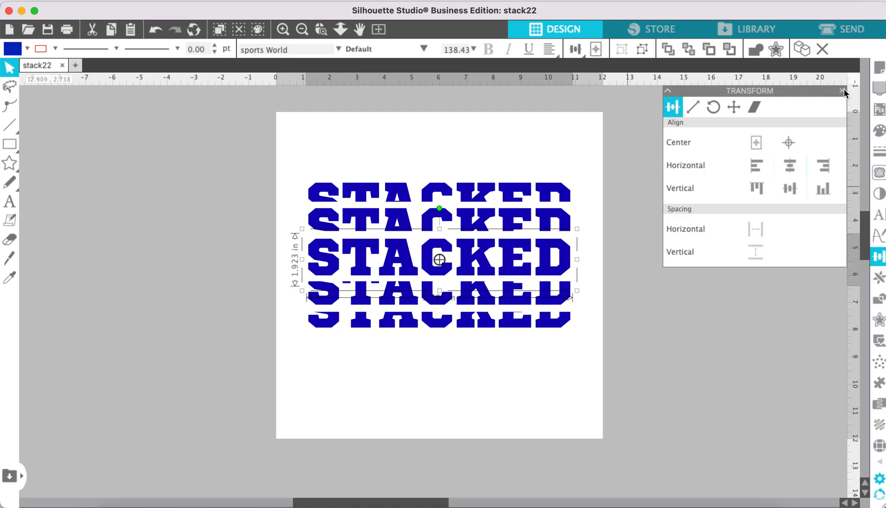
{"action": "left_click", "coordinate": [878, 131]}
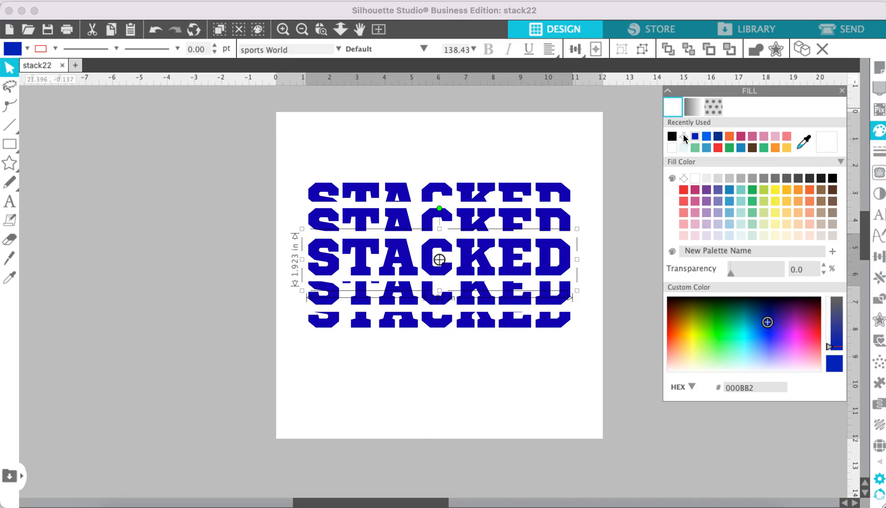
{"action": "left_click", "coordinate": [672, 136]}
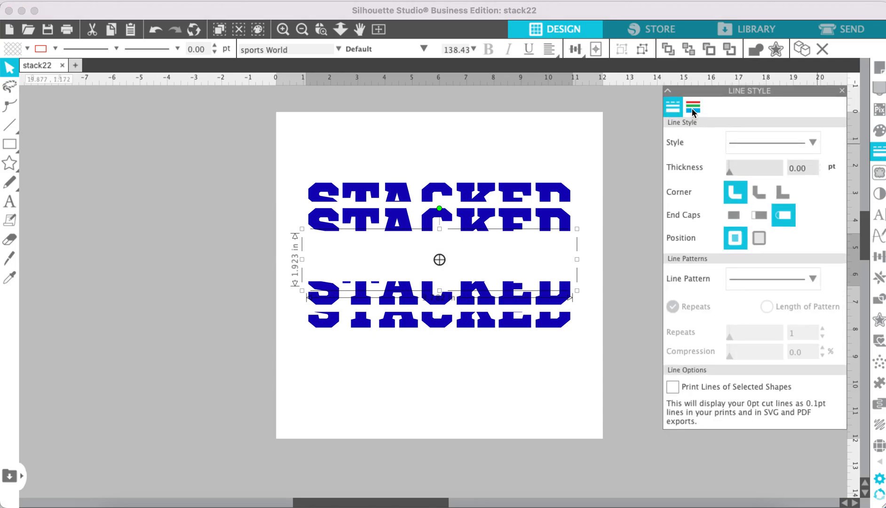
Raise the middle row's blue outline thickness to 5.75 pt
{"action": "left_click", "coordinate": [692, 106]}
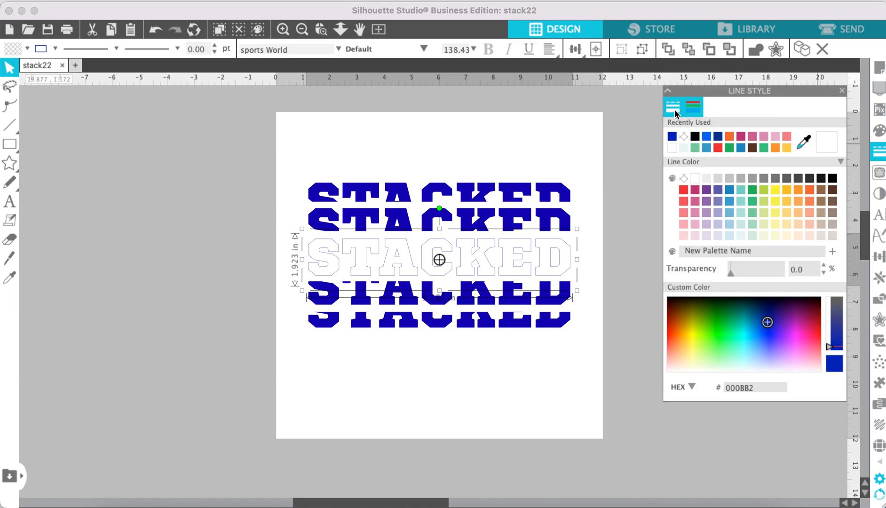
{"action": "left_click", "coordinate": [672, 107]}
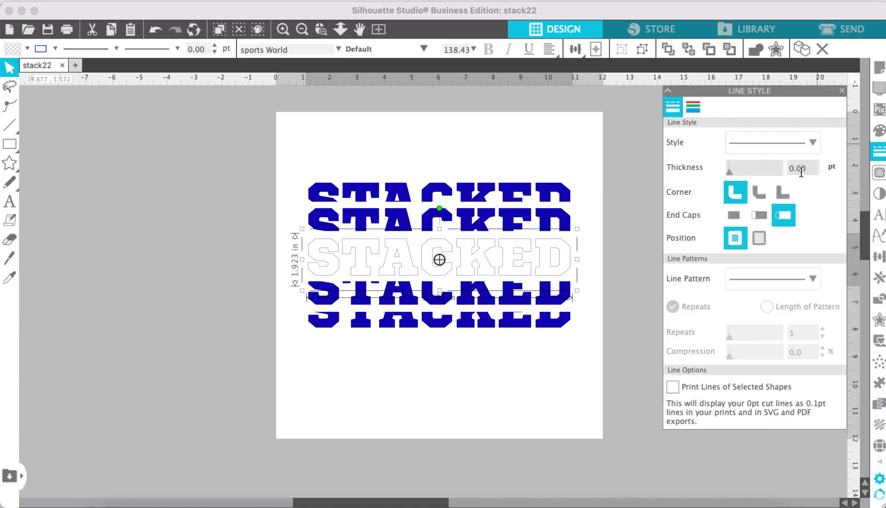
{"action": "left_click_drag", "start_coordinate": [731, 170], "coordinate": [741, 170]}
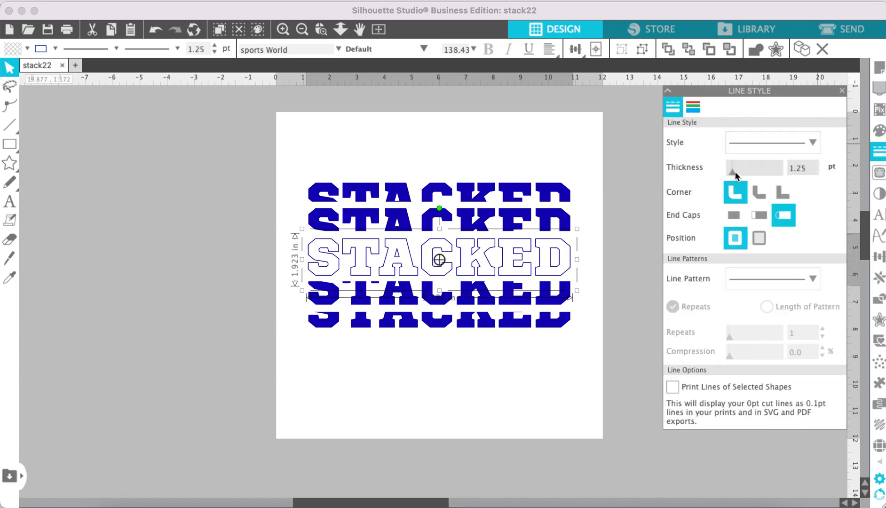
{"action": "left_click_drag", "start_coordinate": [734, 171], "coordinate": [752, 171]}
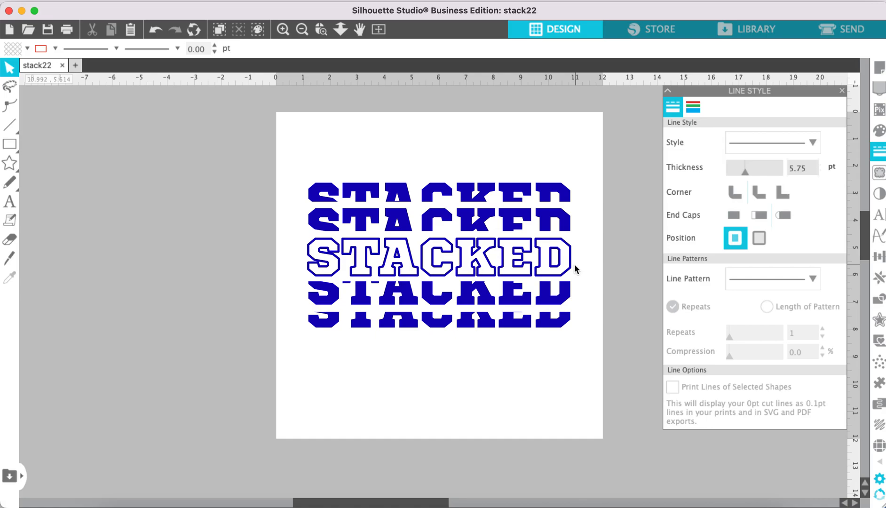
{"action": "mouse_move", "coordinate": [333, 280]}
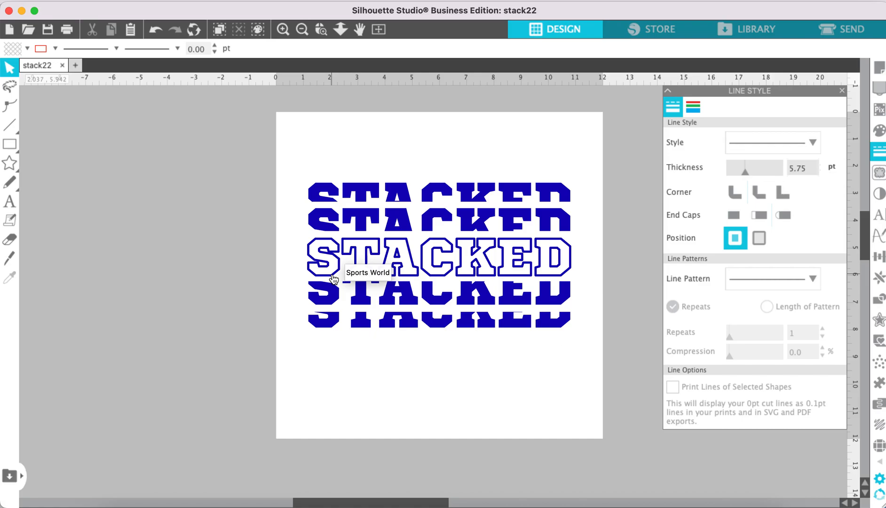
{"action": "mouse_move", "coordinate": [298, 286]}
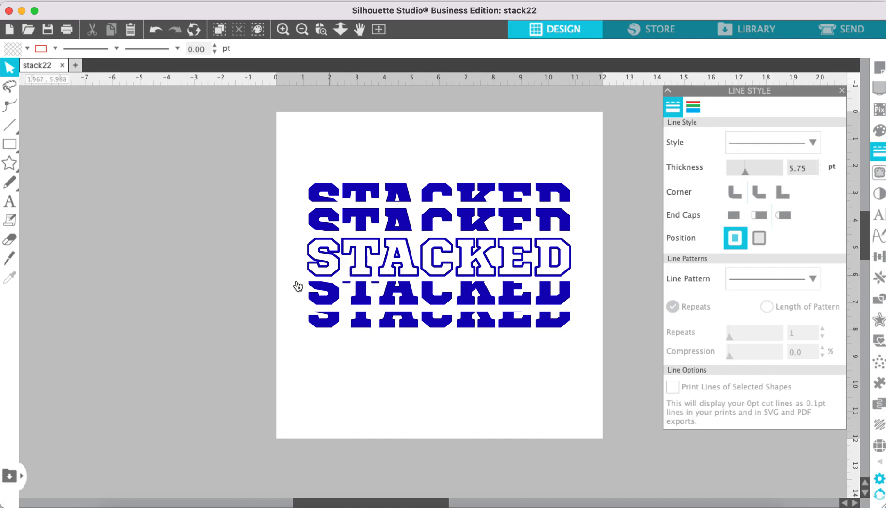
Select the outlined middle STACKED row and apply Detach Lines to split it into letter pieces
{"action": "left_click", "coordinate": [438, 261]}
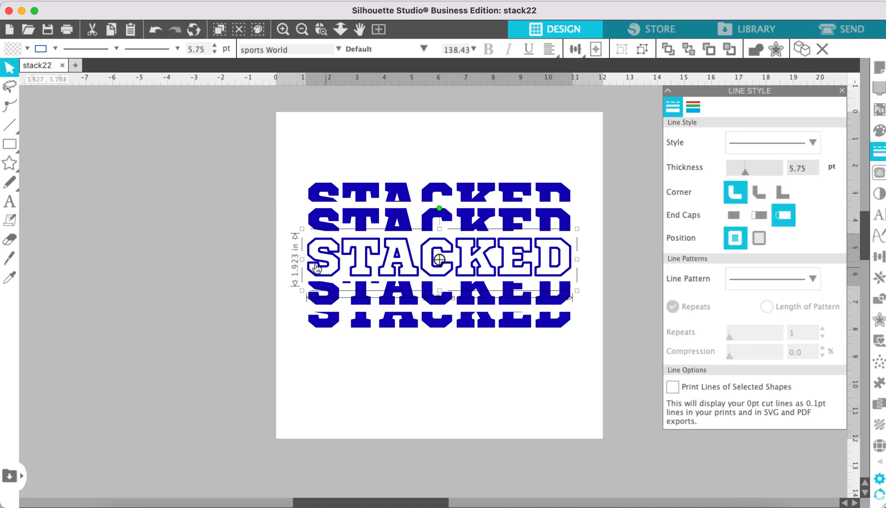
{"action": "mouse_move", "coordinate": [557, 257]}
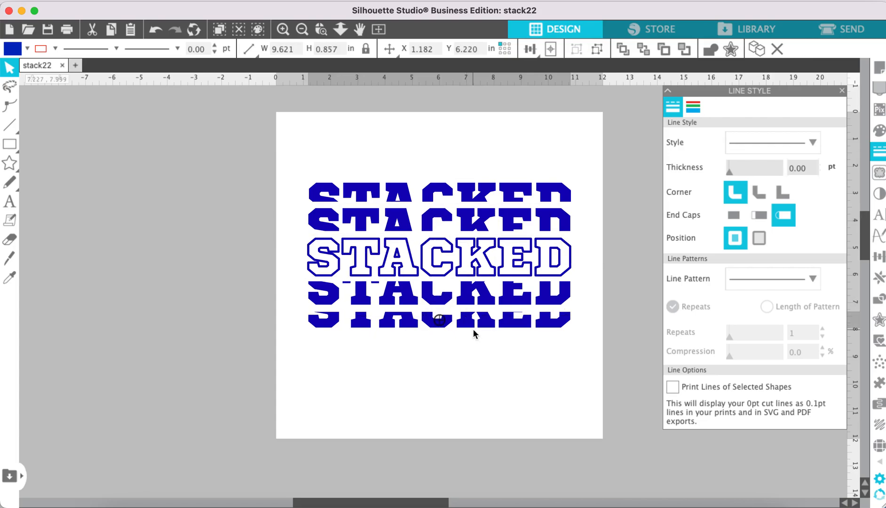
{"action": "left_click", "coordinate": [440, 260]}
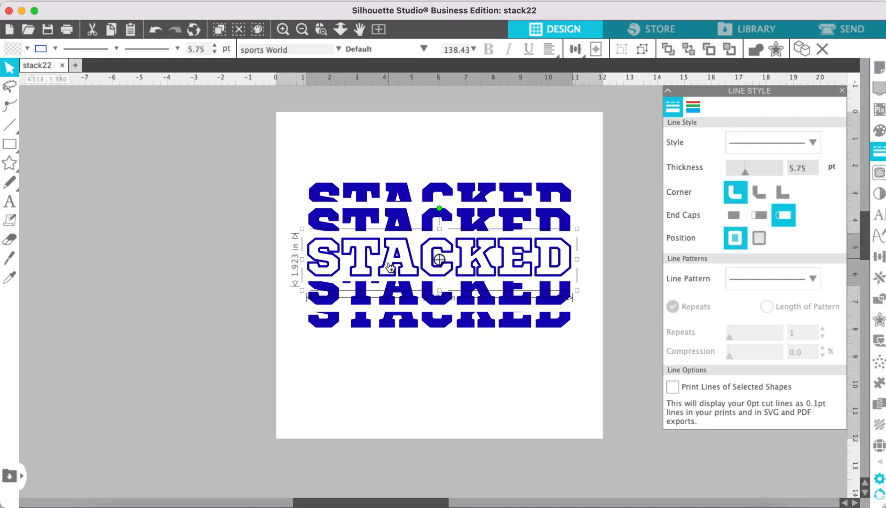
{"action": "mouse_move", "coordinate": [389, 256]}
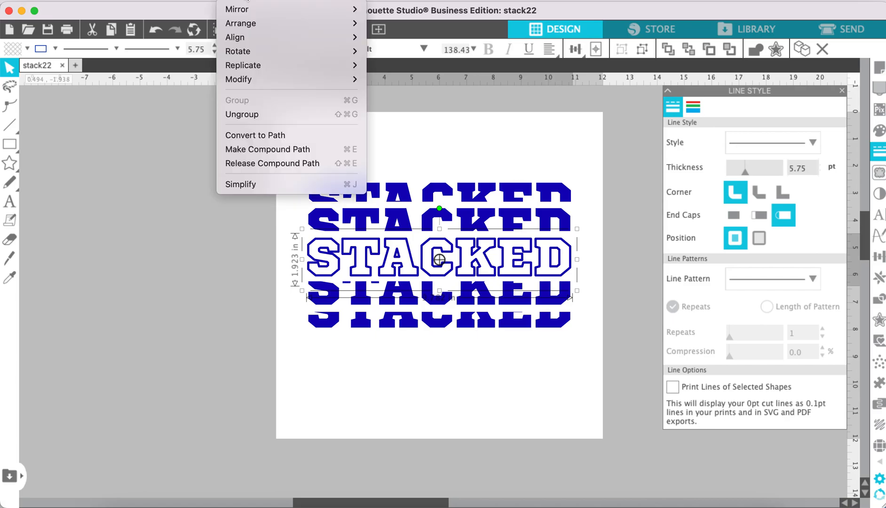
{"action": "mouse_move", "coordinate": [238, 79]}
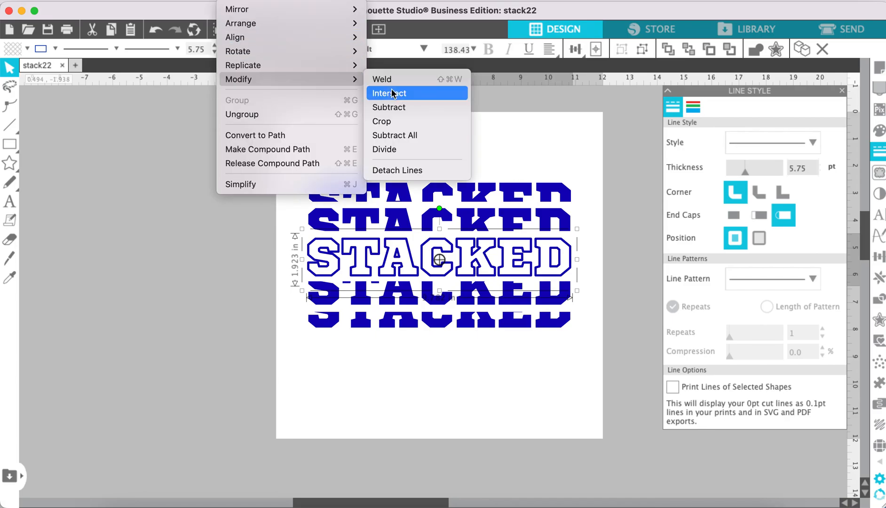
{"action": "left_click", "coordinate": [388, 93]}
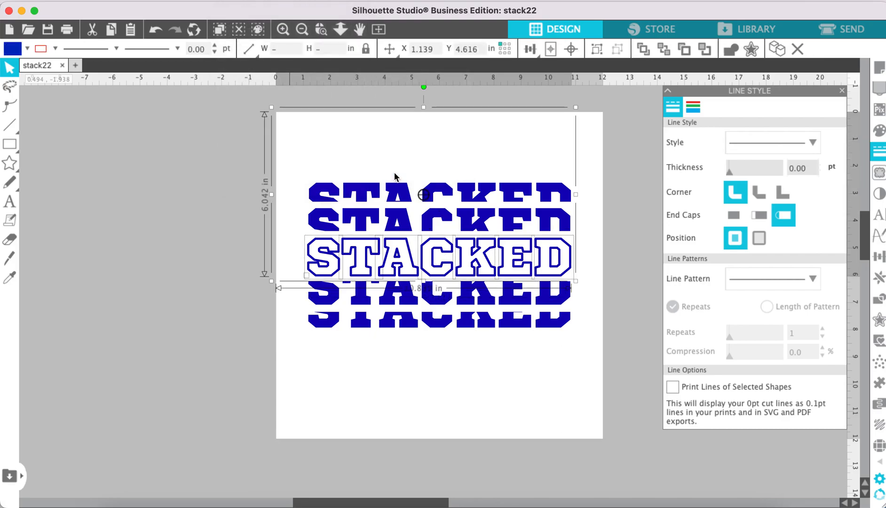